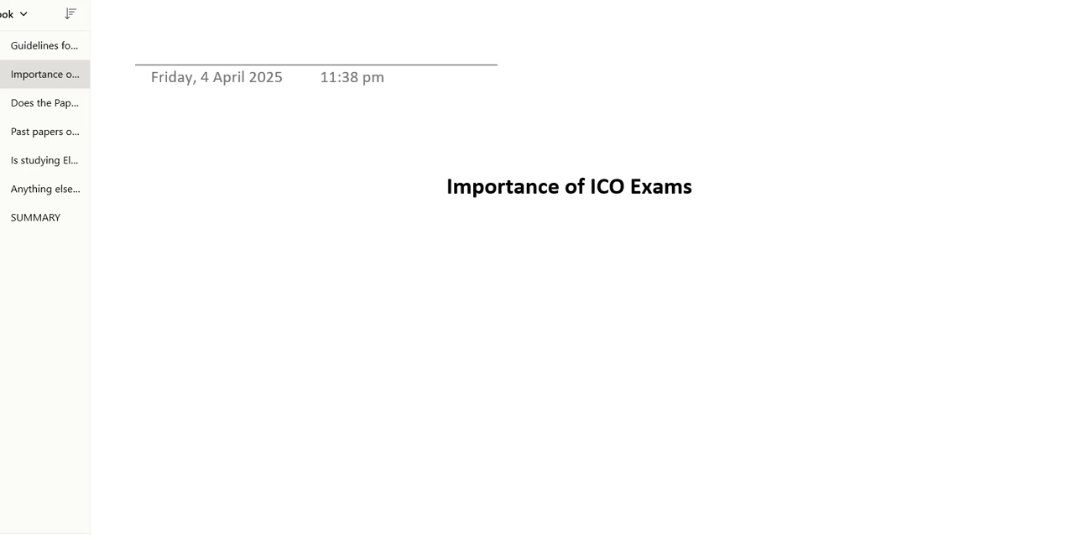
Handwrite the first arrowed red answer line under the Importance of ICO Exams heading
click(435, 186)
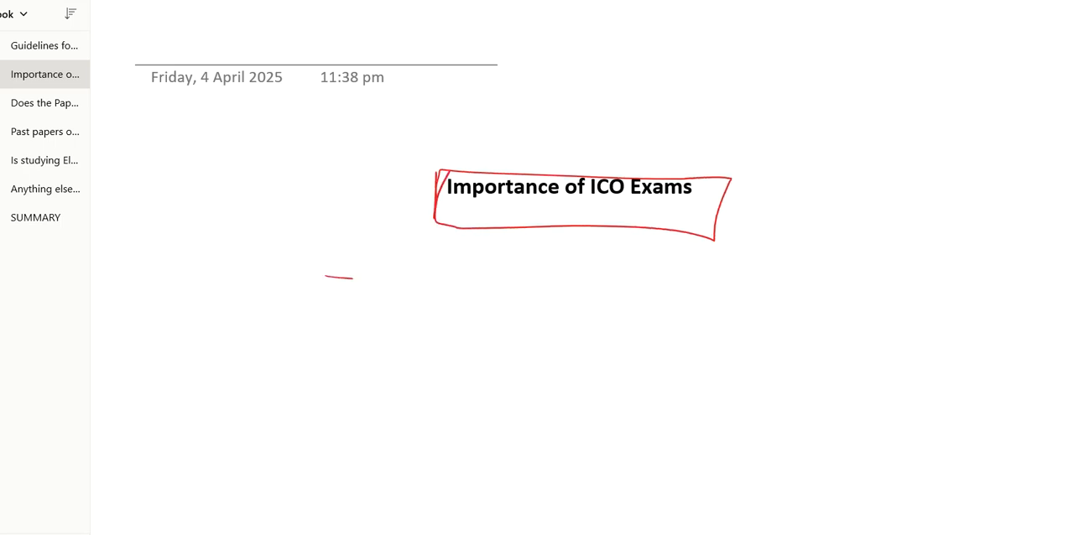
drag(327, 277, 412, 286)
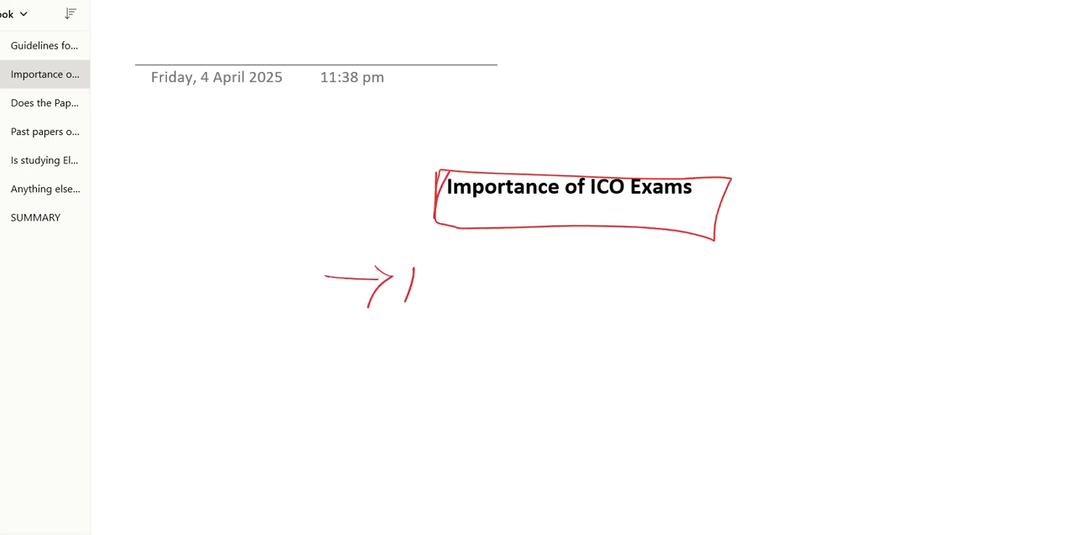
drag(402, 260, 483, 302)
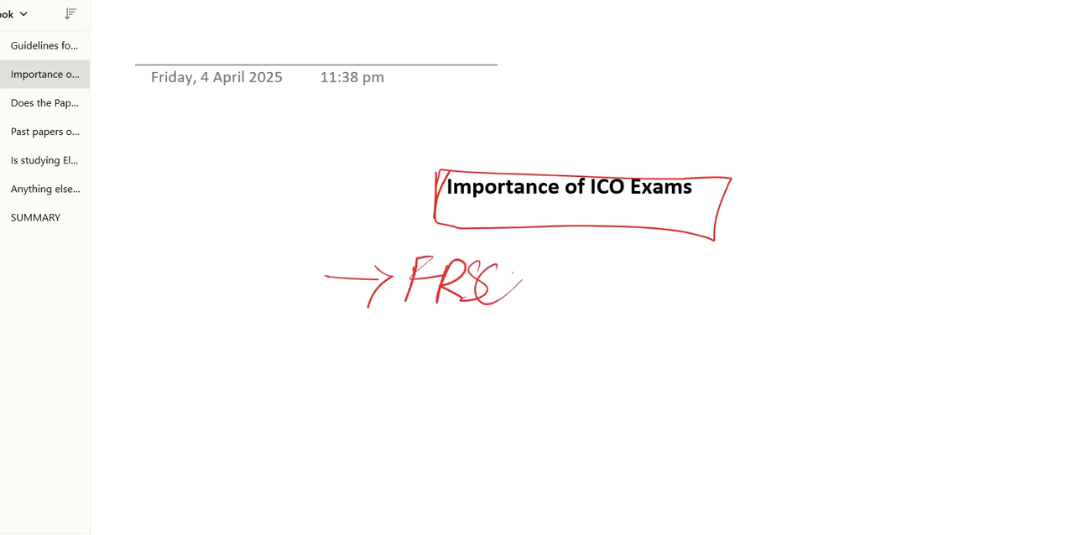
drag(504, 286, 629, 289)
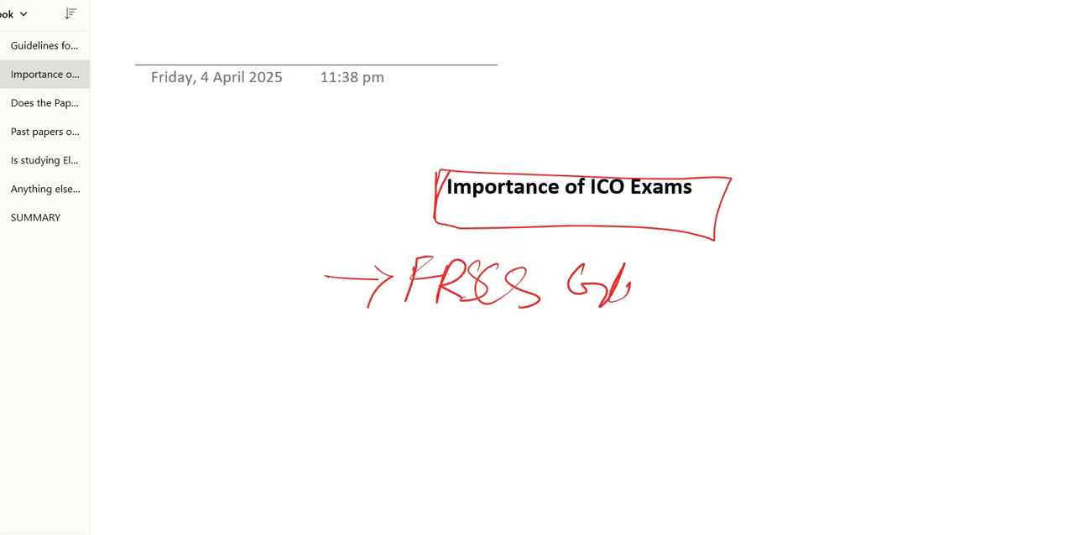
drag(579, 285, 713, 327)
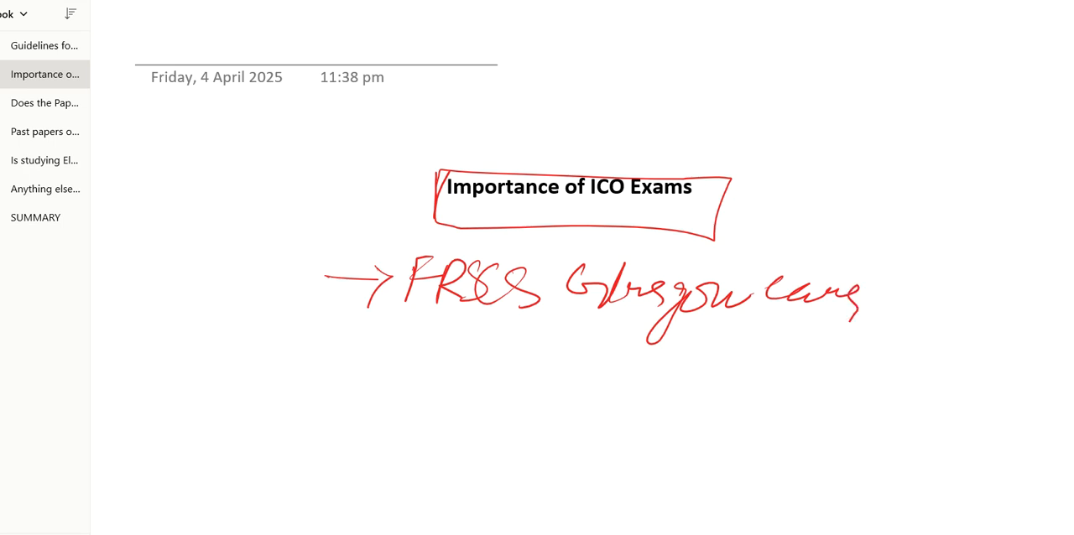
Add the arrowed FICO and ICO fellowships answers, underline the last, and move to the next page
drag(336, 353, 395, 352)
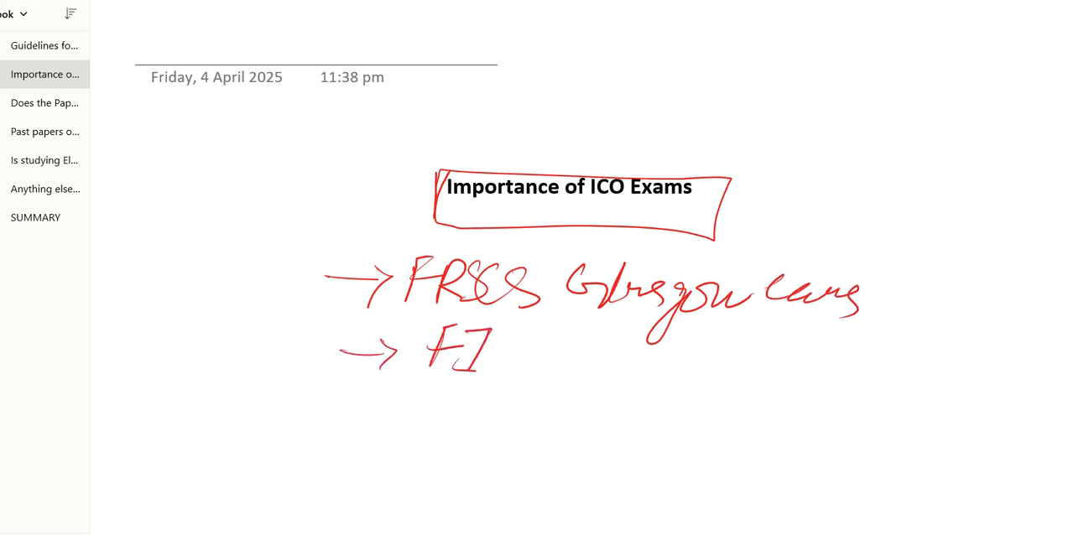
drag(495, 349, 571, 349)
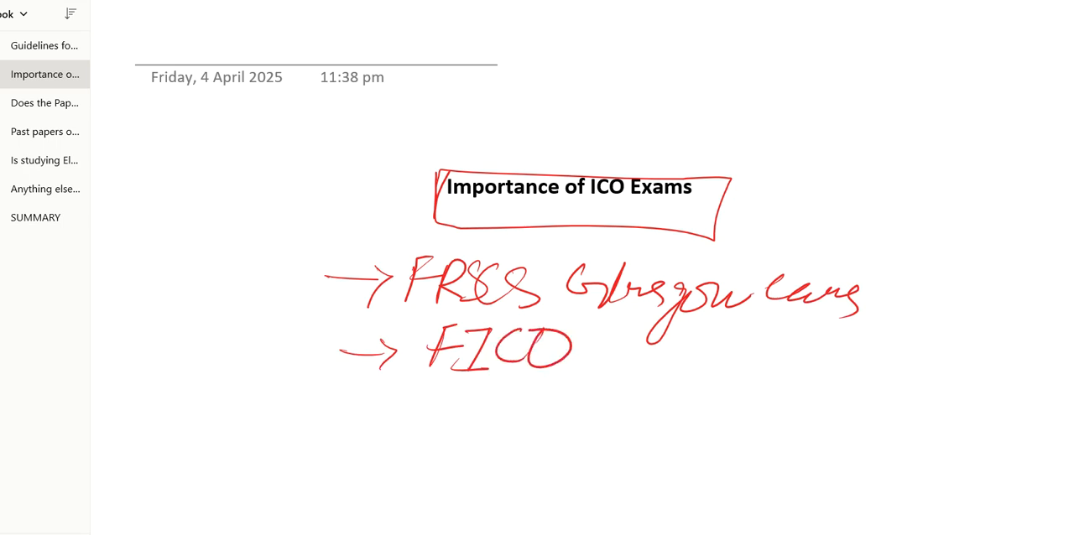
drag(344, 413, 411, 413)
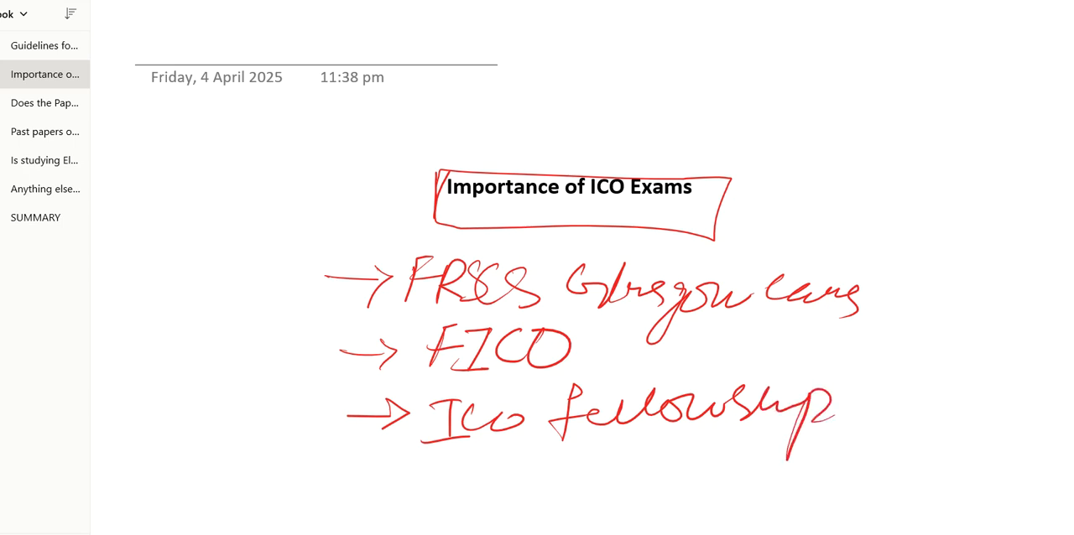
drag(453, 467, 705, 462)
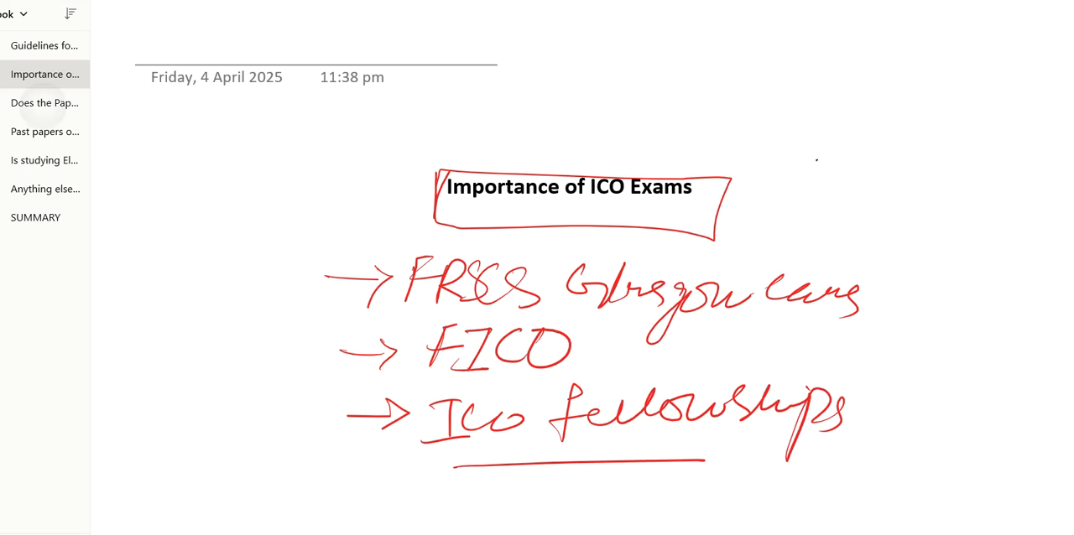
click(43, 102)
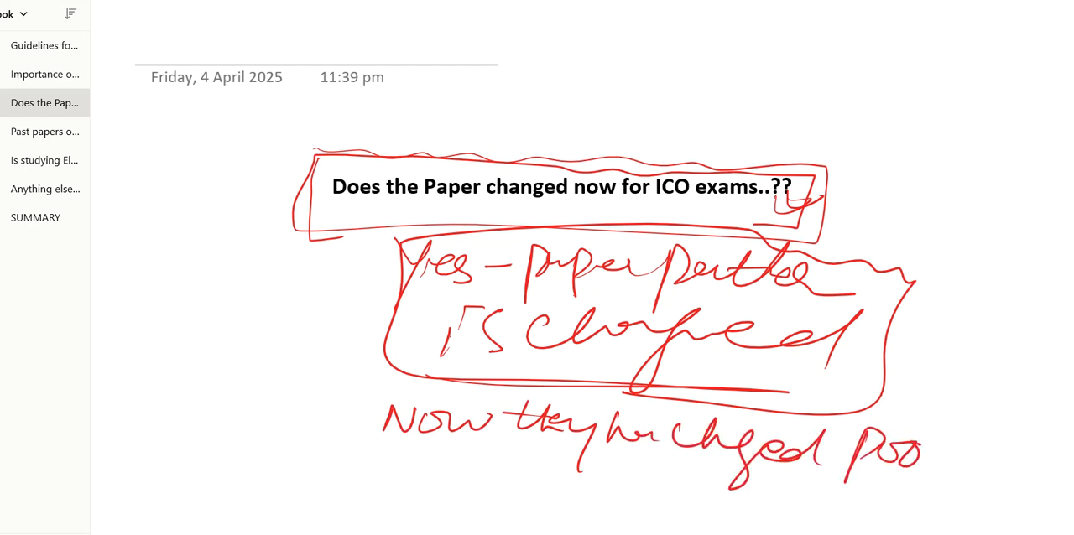
Box the handwritten 'Yes' answer about the changed pool and open the past-papers page
drag(268, 377, 973, 487)
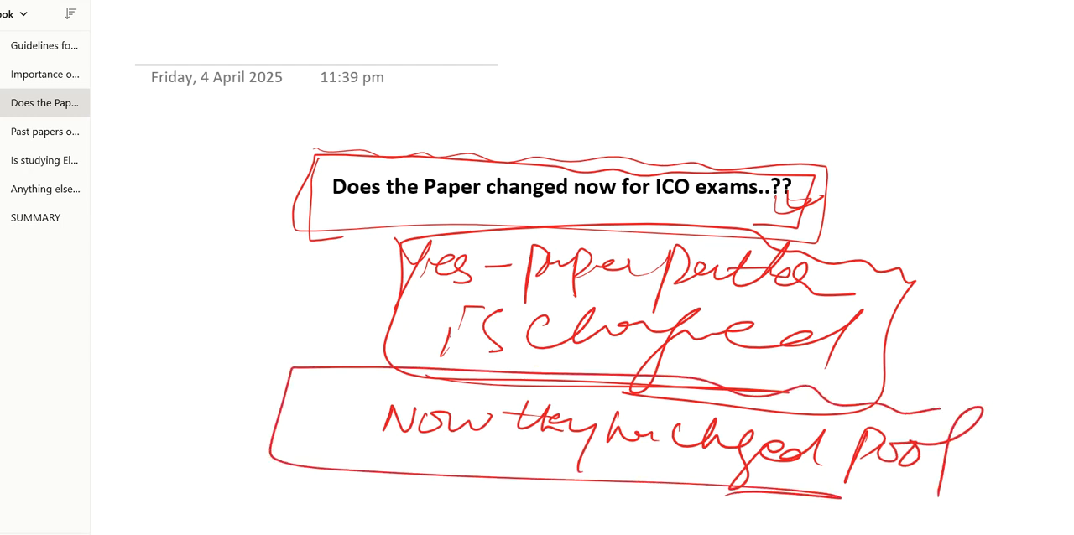
click(44, 131)
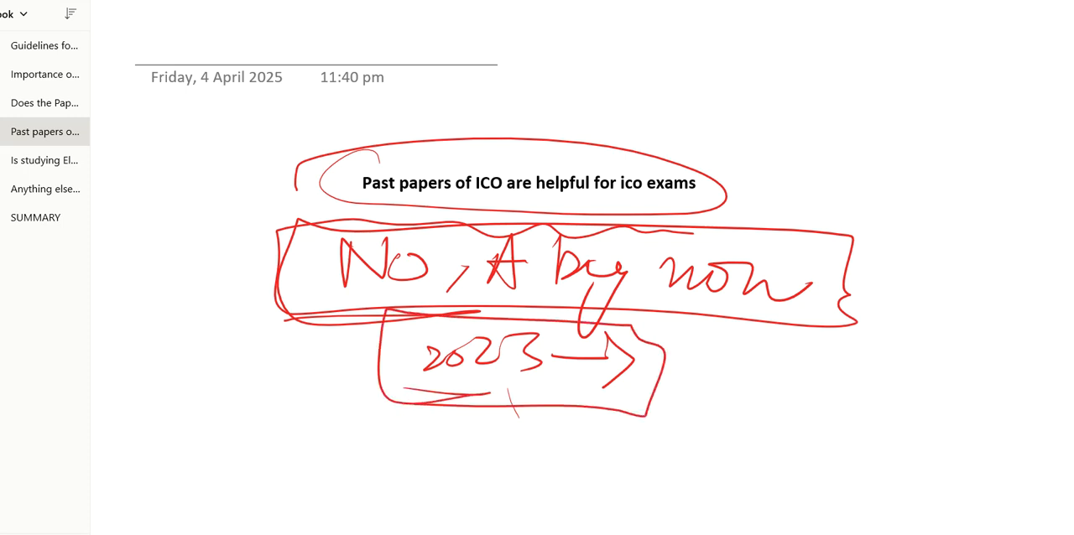
Open the 'Is studying Elkington enough for exams?' page
click(46, 160)
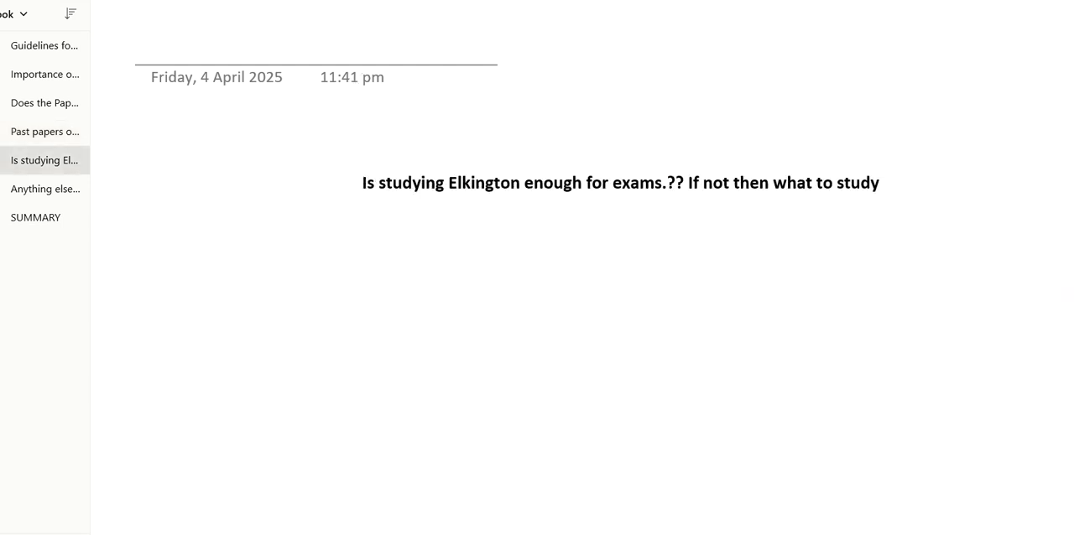
Box the Elkington question, write the red 'No, not sufficient' answer, underline it, and open the anything-else page
drag(336, 158, 332, 235)
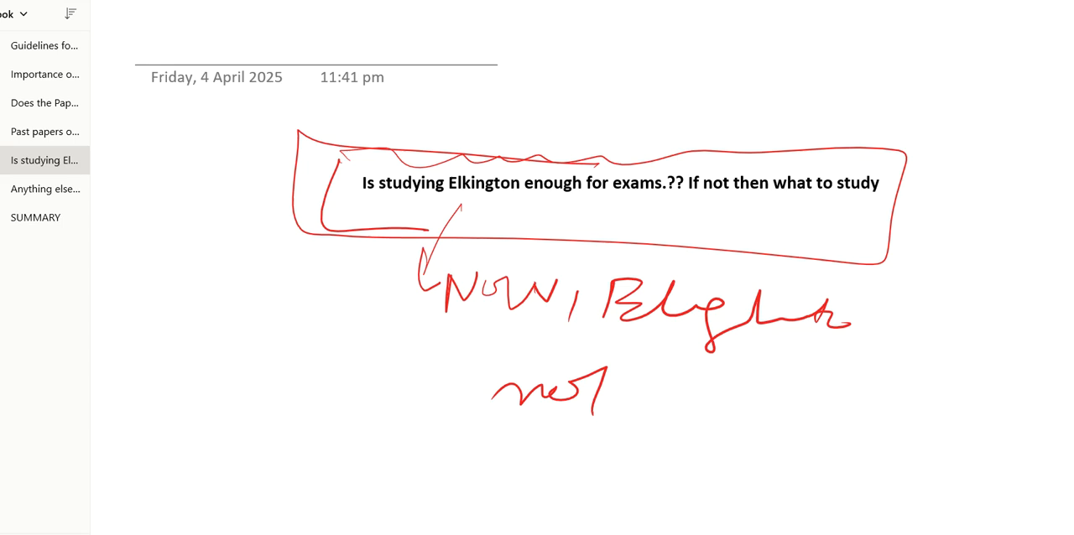
drag(618, 386, 764, 394)
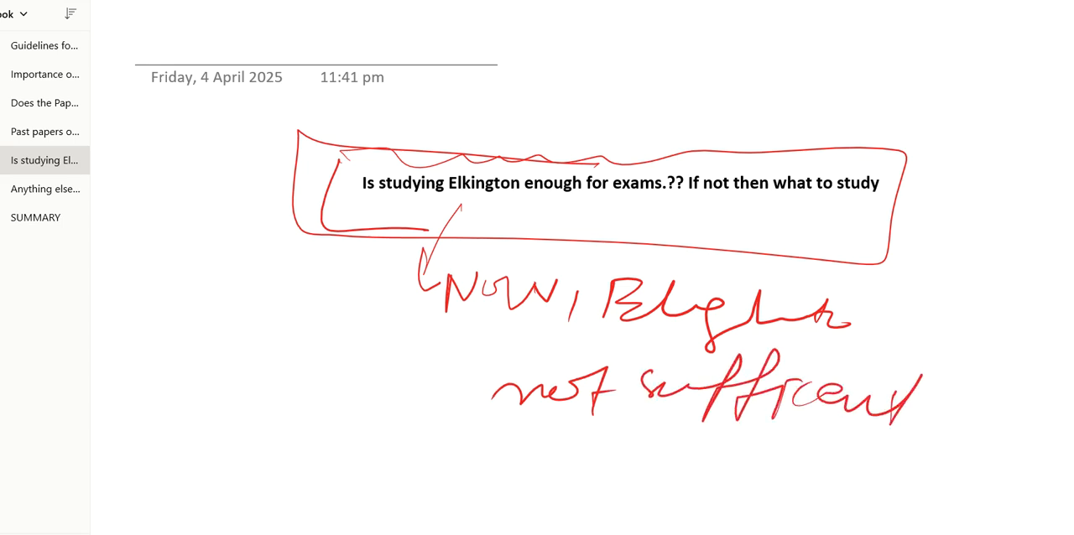
drag(403, 422, 755, 433)
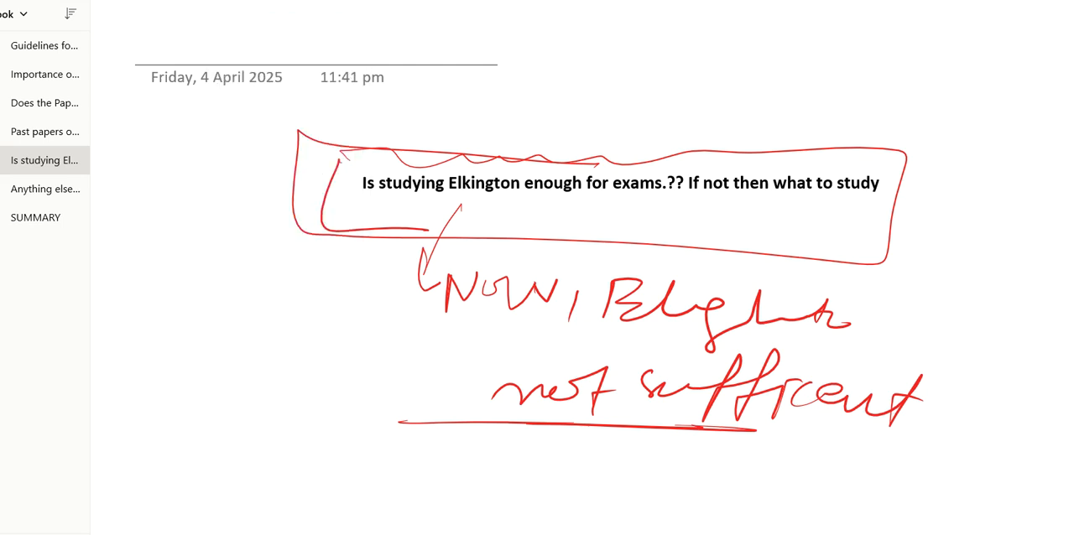
click(45, 188)
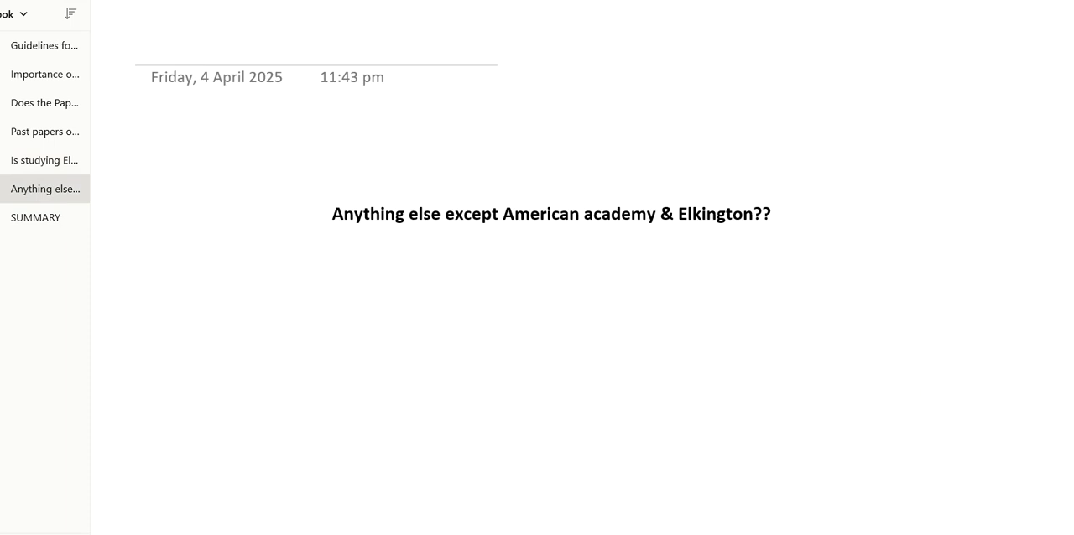
Handwrite the American Academy recommendation on the Elkington page, then reopen the anything-else page
click(44, 162)
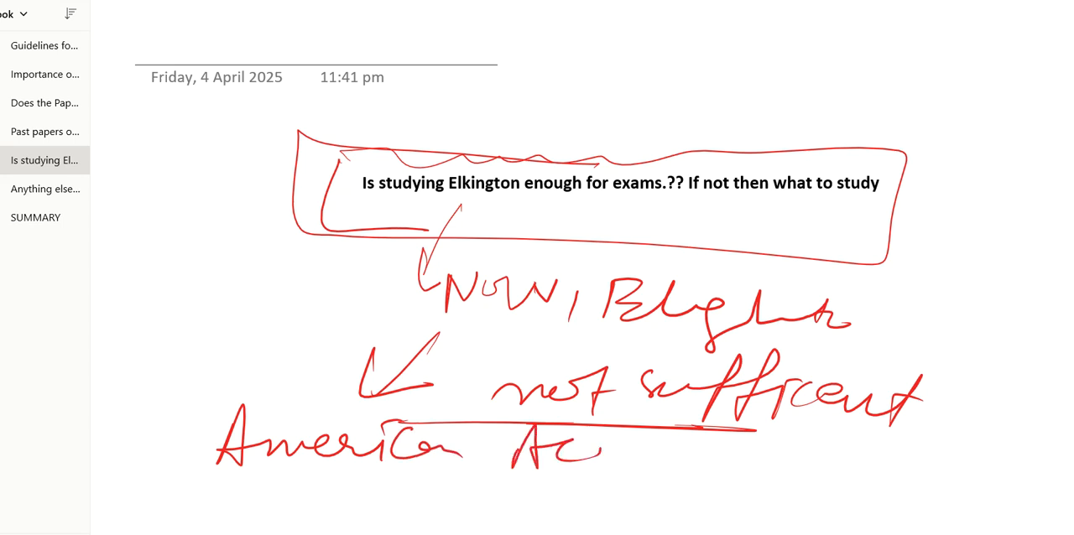
drag(604, 445, 764, 470)
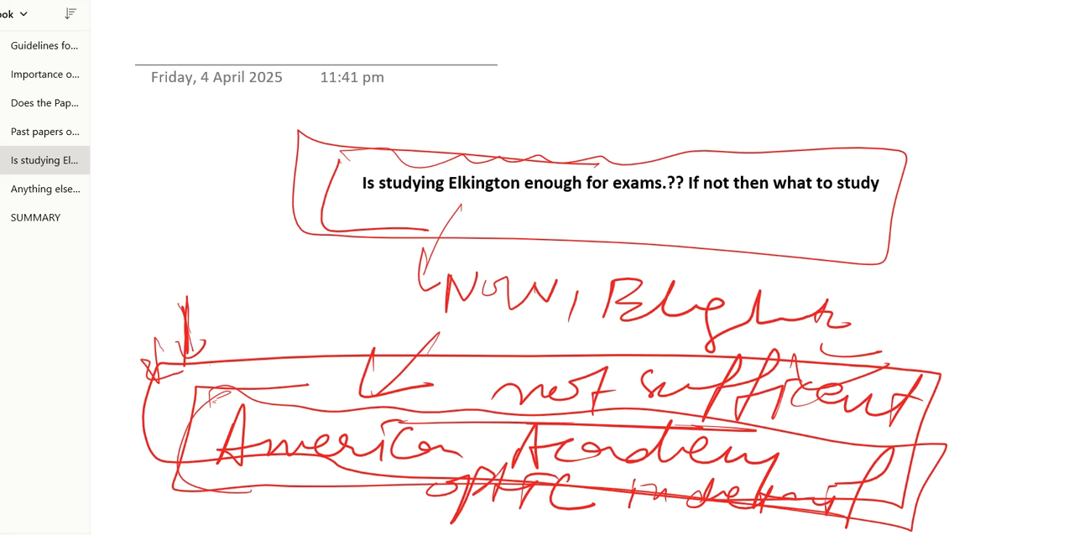
click(44, 188)
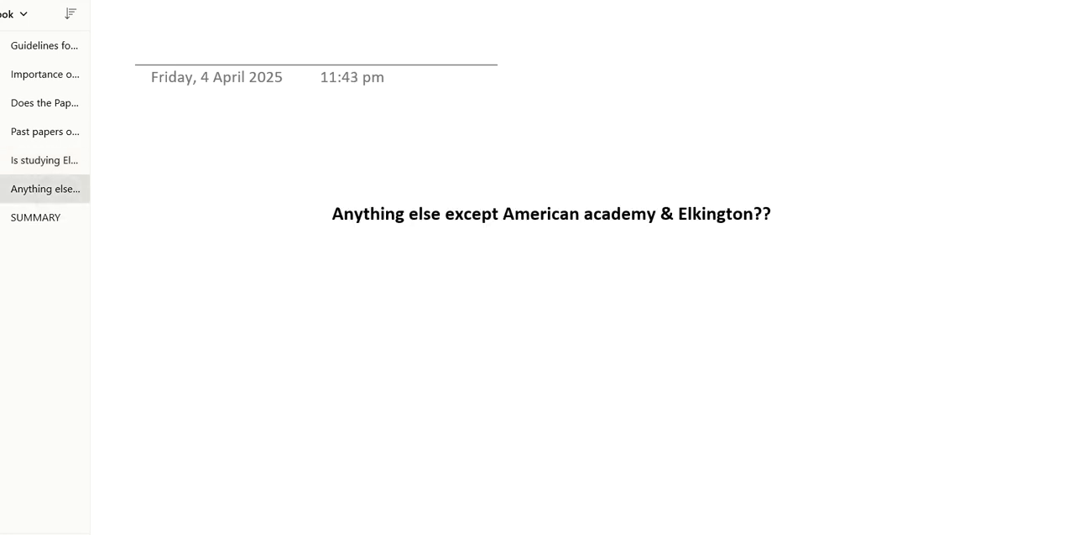
Box the question, write and enclose 'Yes, Kaushik 1st unit for investigations', then open SUMMARY
drag(342, 166, 726, 267)
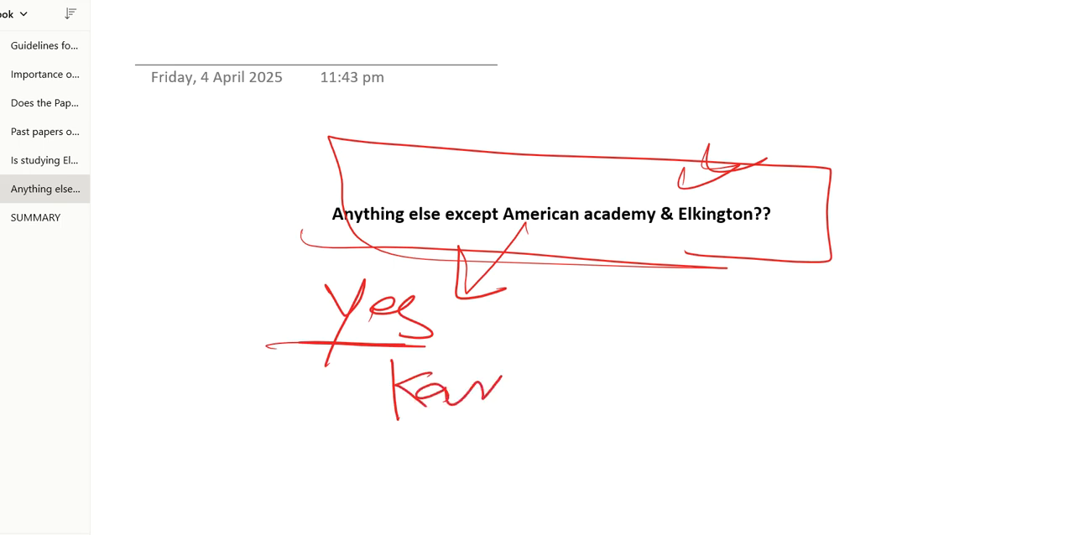
drag(487, 394, 604, 394)
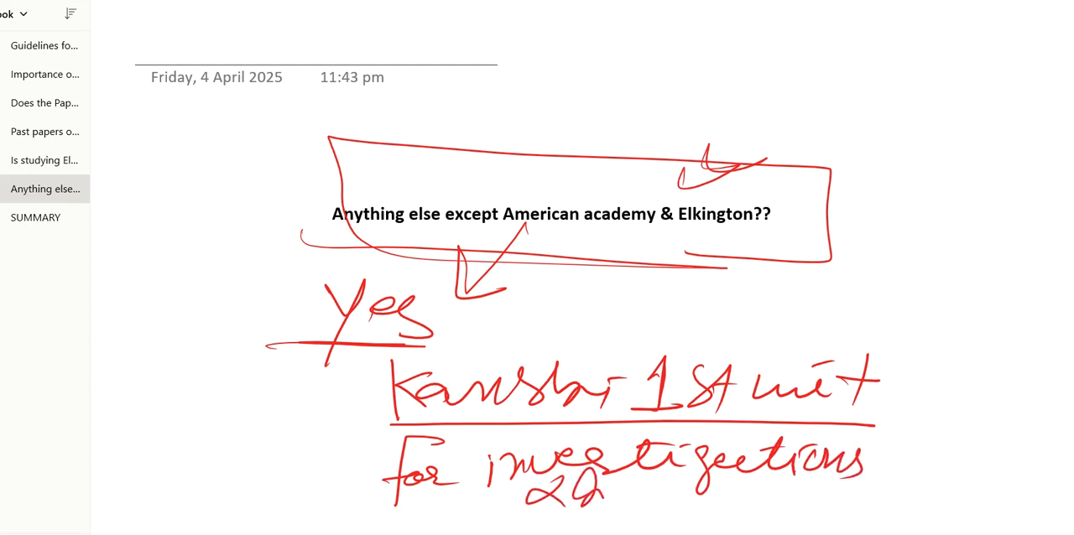
drag(596, 495, 772, 503)
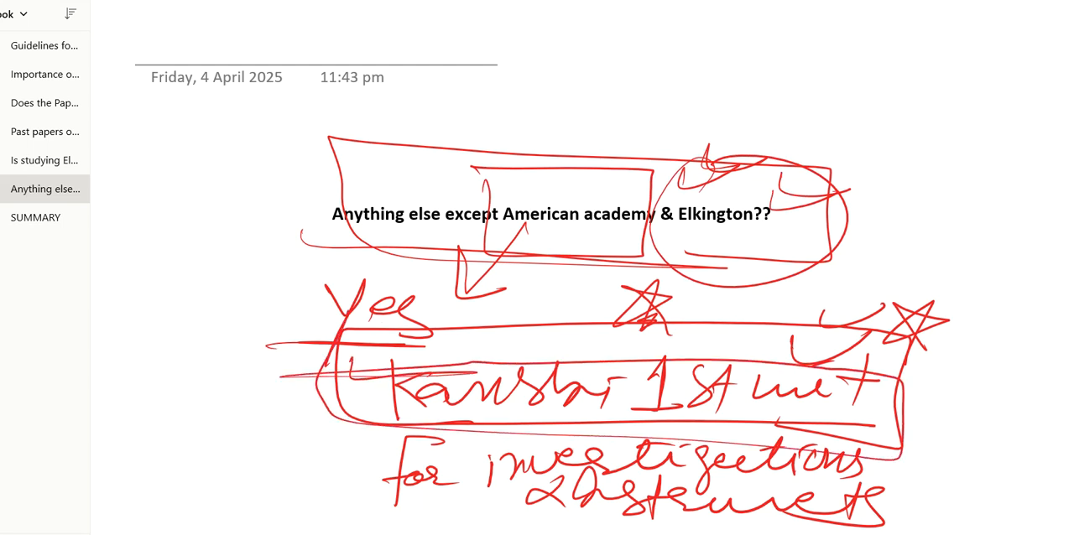
click(36, 218)
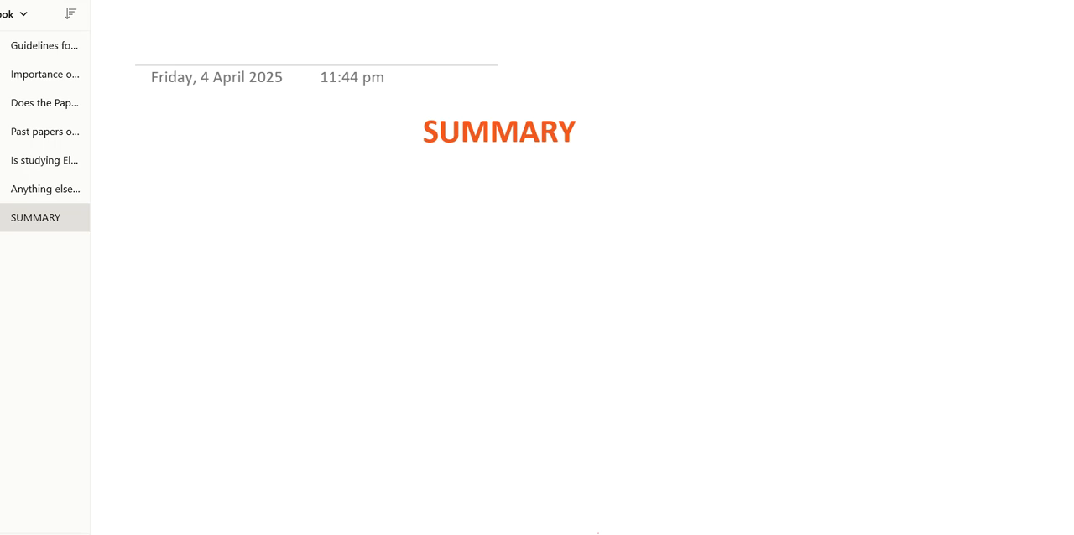
Write the arrowed list AAO optics, Elkington, Kaushik 1st unit, all videos, and outline it
drag(423, 165, 443, 146)
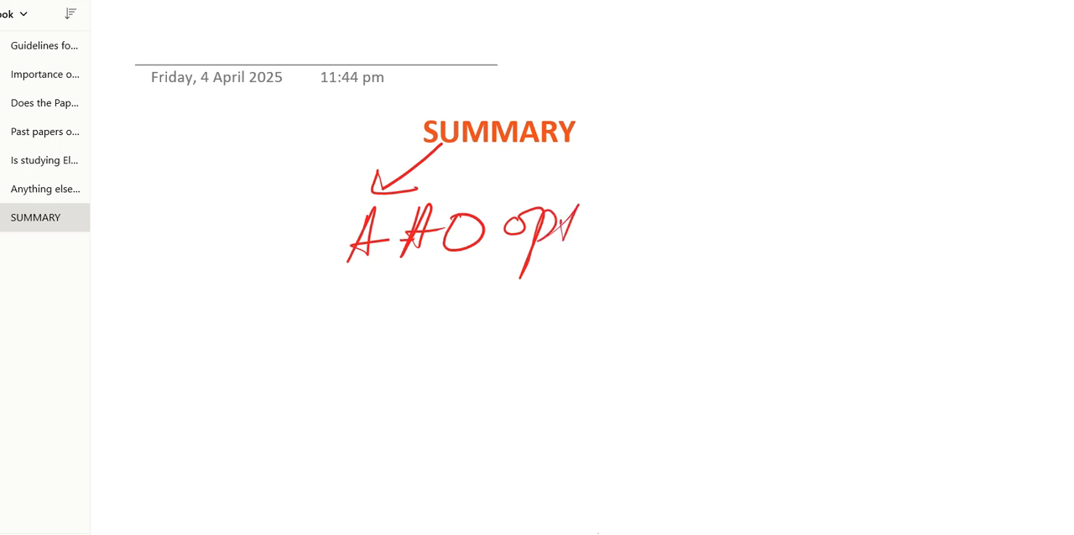
drag(504, 218, 646, 252)
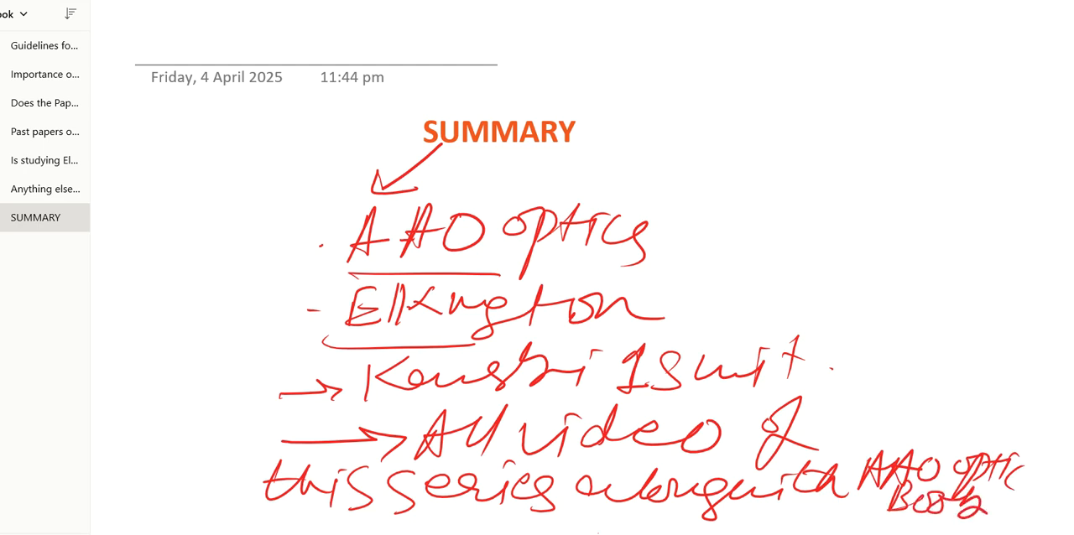
drag(294, 167, 177, 529)
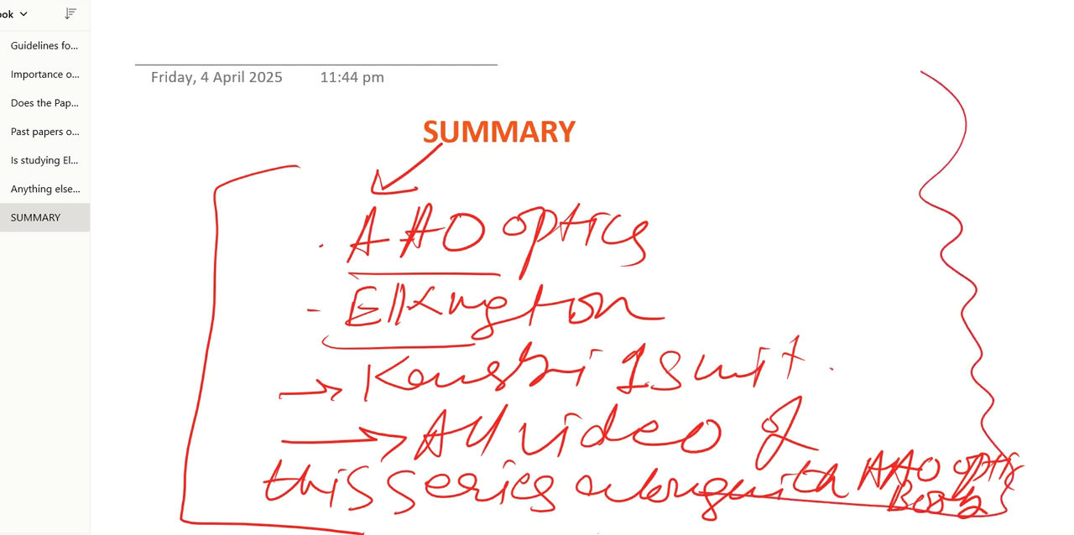
drag(288, 164, 920, 75)
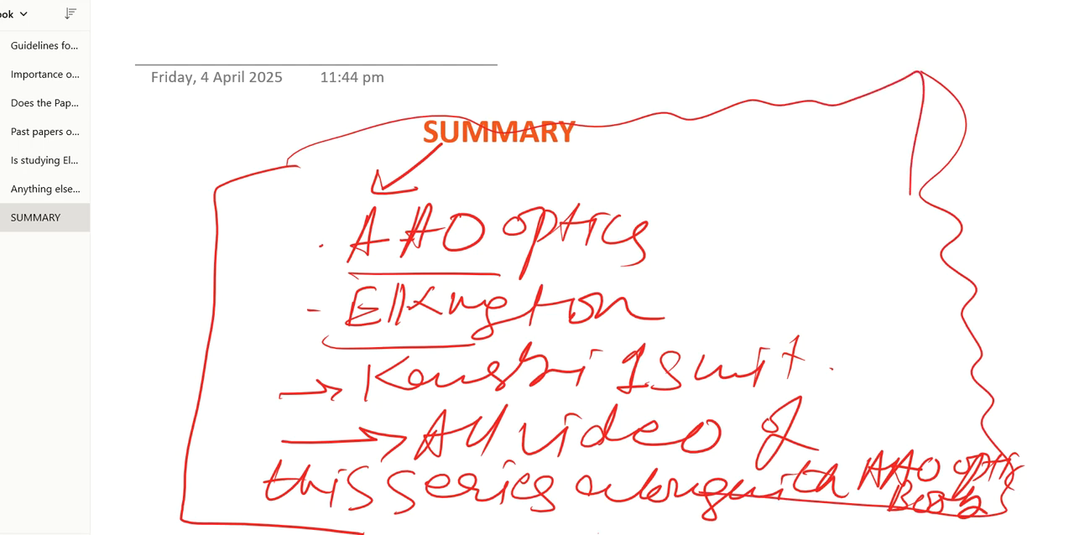